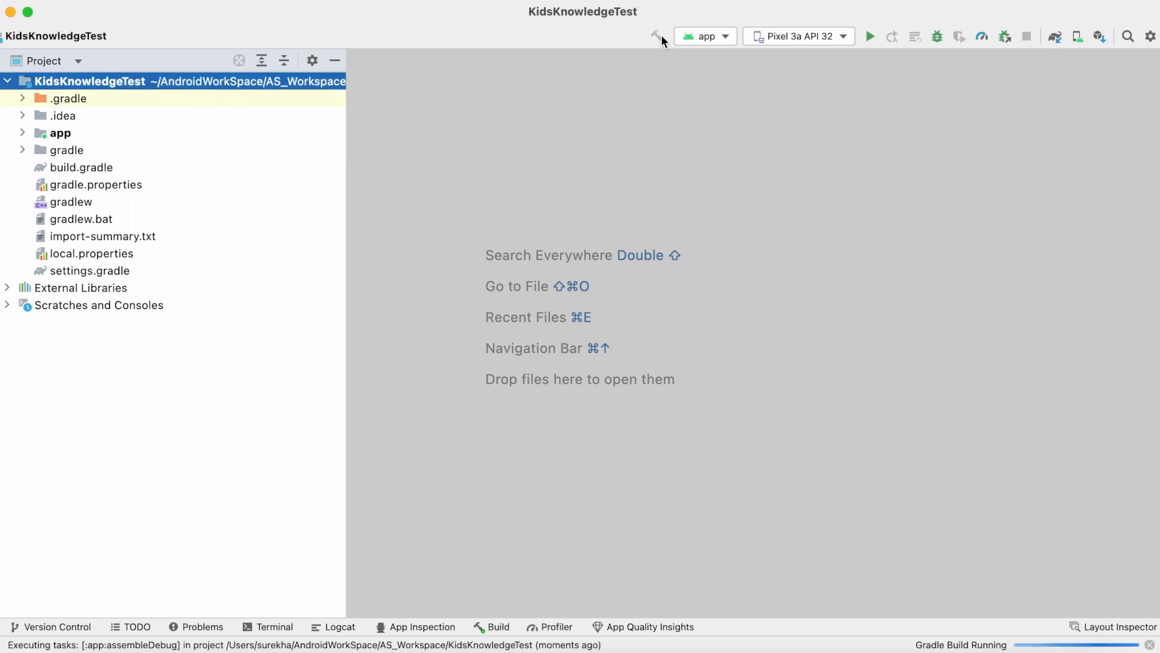
mouse_move(513, 419)
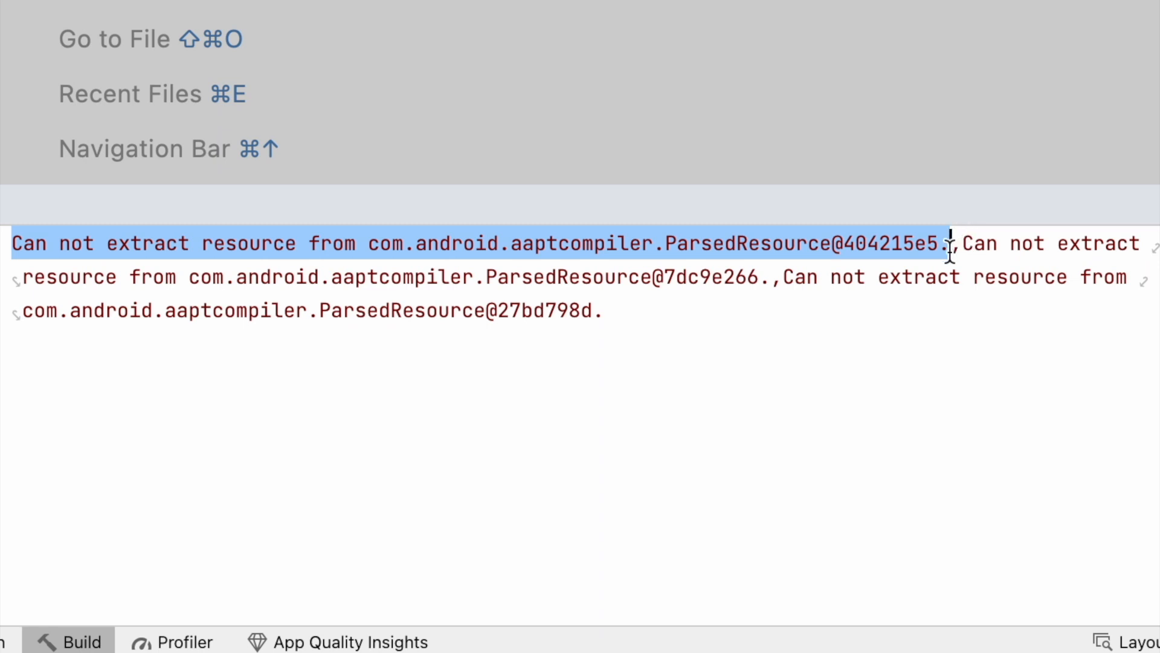
mouse_move(614, 388)
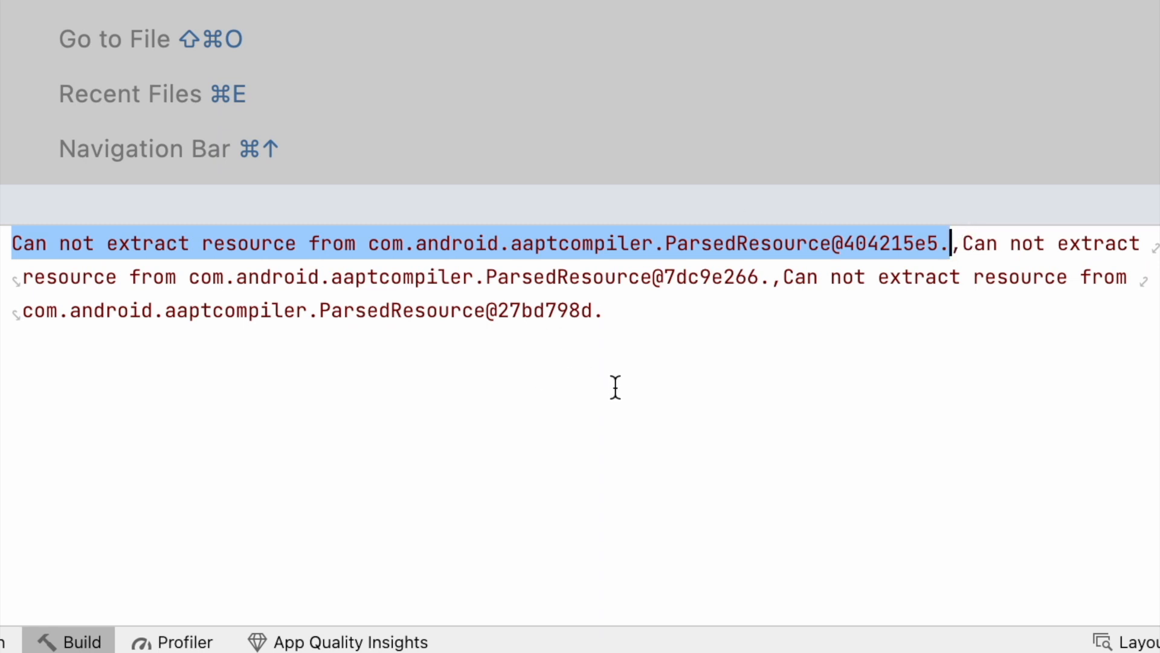
mouse_move(674, 488)
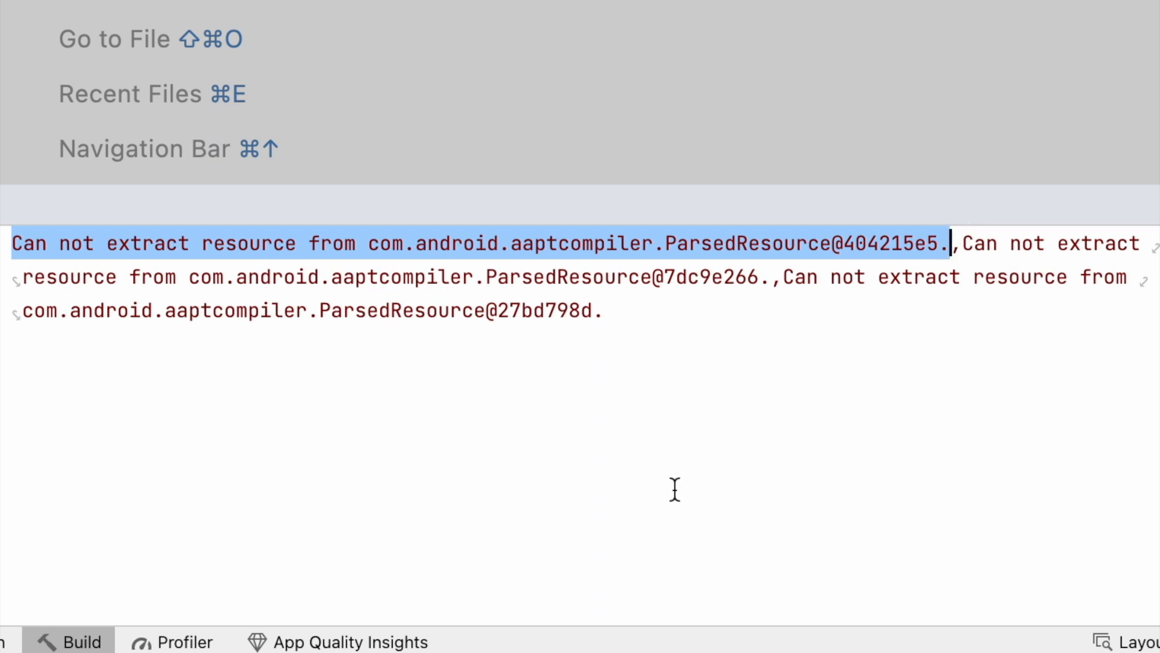
- Highlight the ParsedResource class name in the first and last 'Can not extract resource' errors
double_click(745, 243)
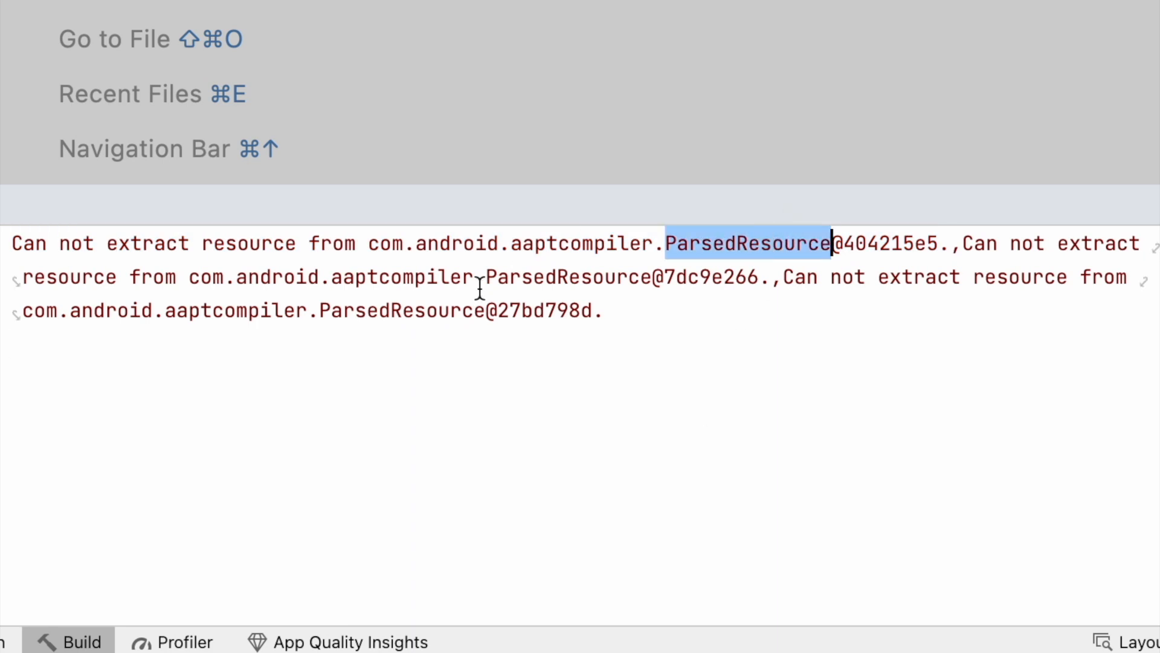
double_click(568, 276)
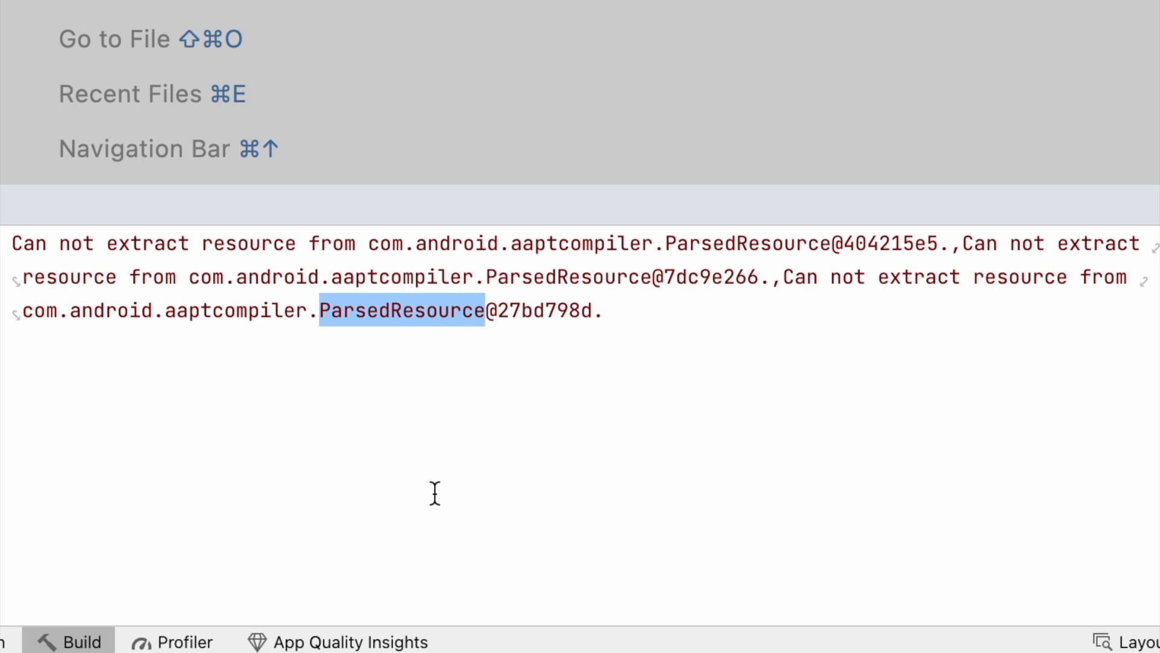
mouse_move(455, 484)
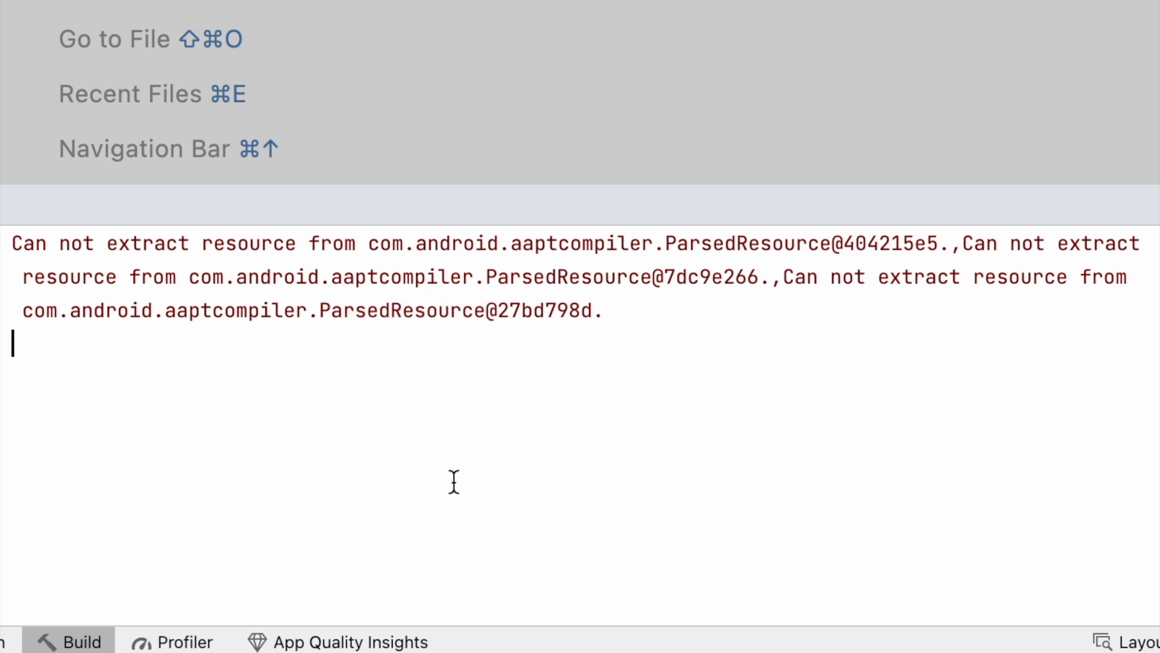
mouse_move(181, 307)
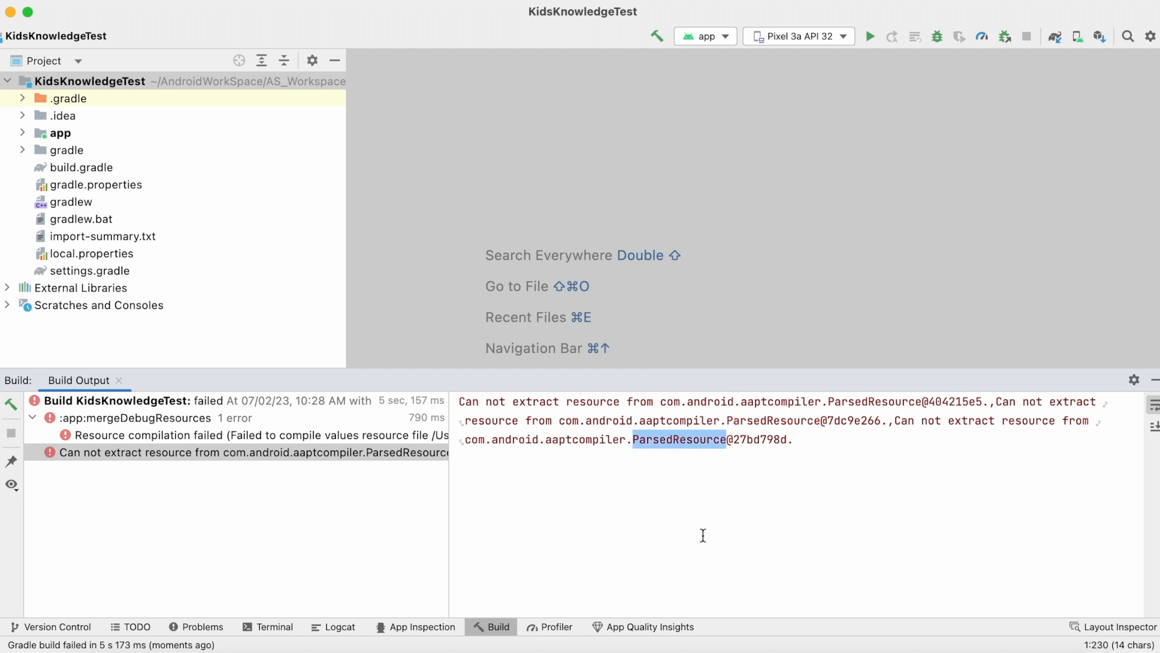
mouse_move(713, 533)
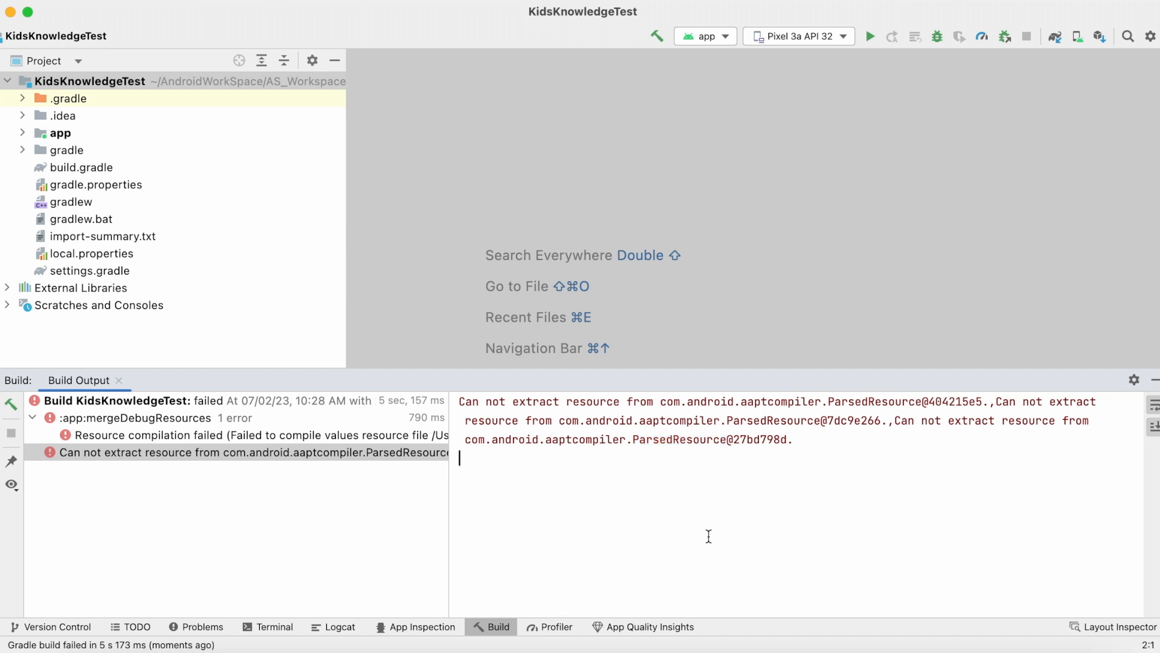
mouse_move(566, 433)
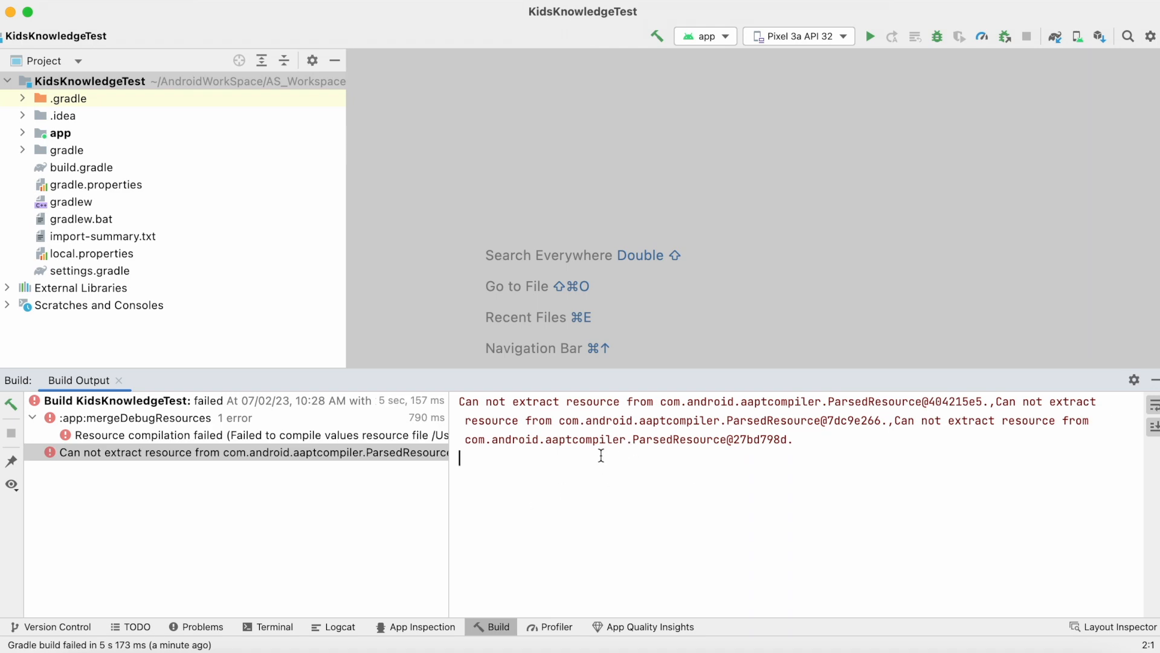
- Show the resource compilation failure details and jump to colors.xml line 5 from the log link
left_click(222, 435)
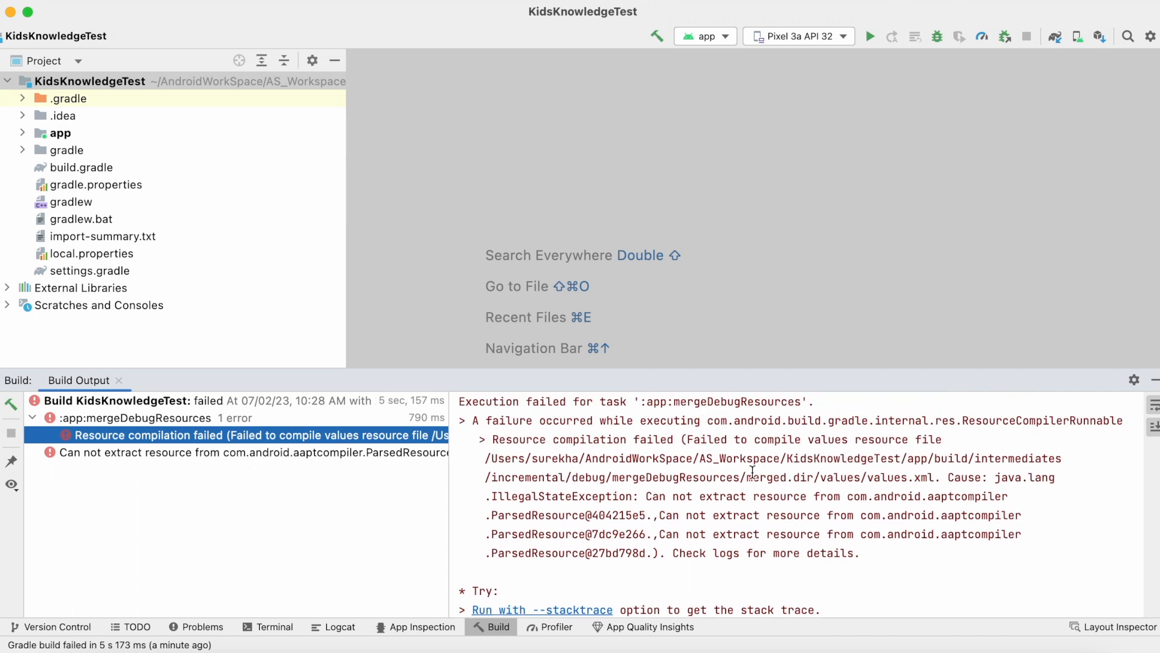
left_click_drag(747, 478, 936, 477)
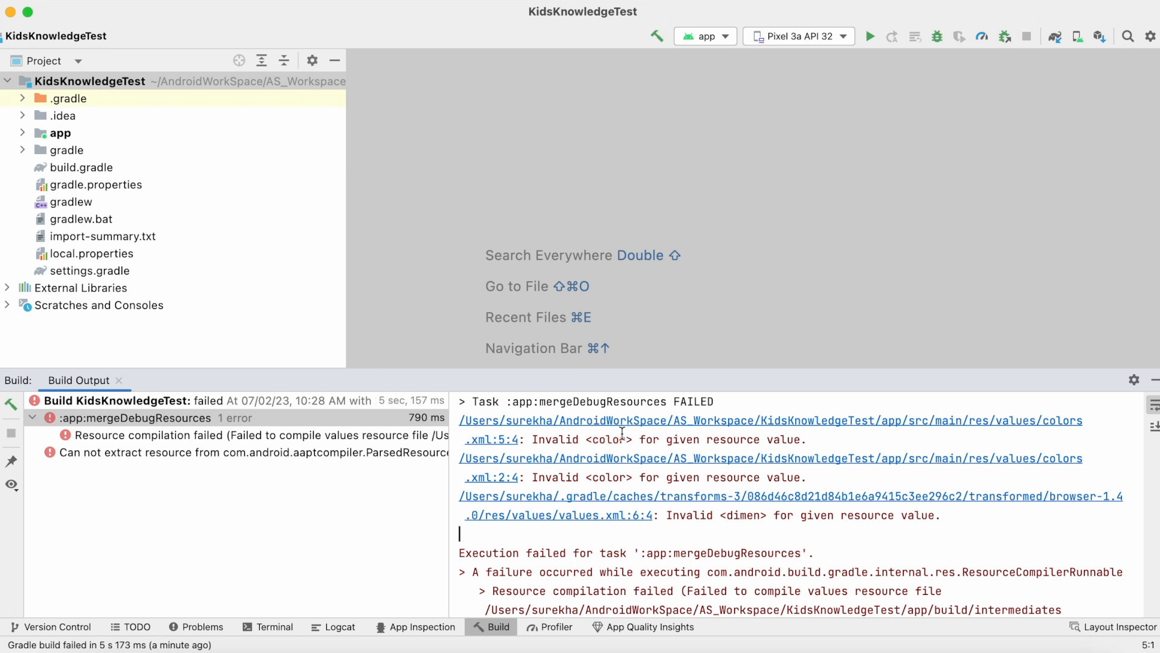
double_click(743, 515)
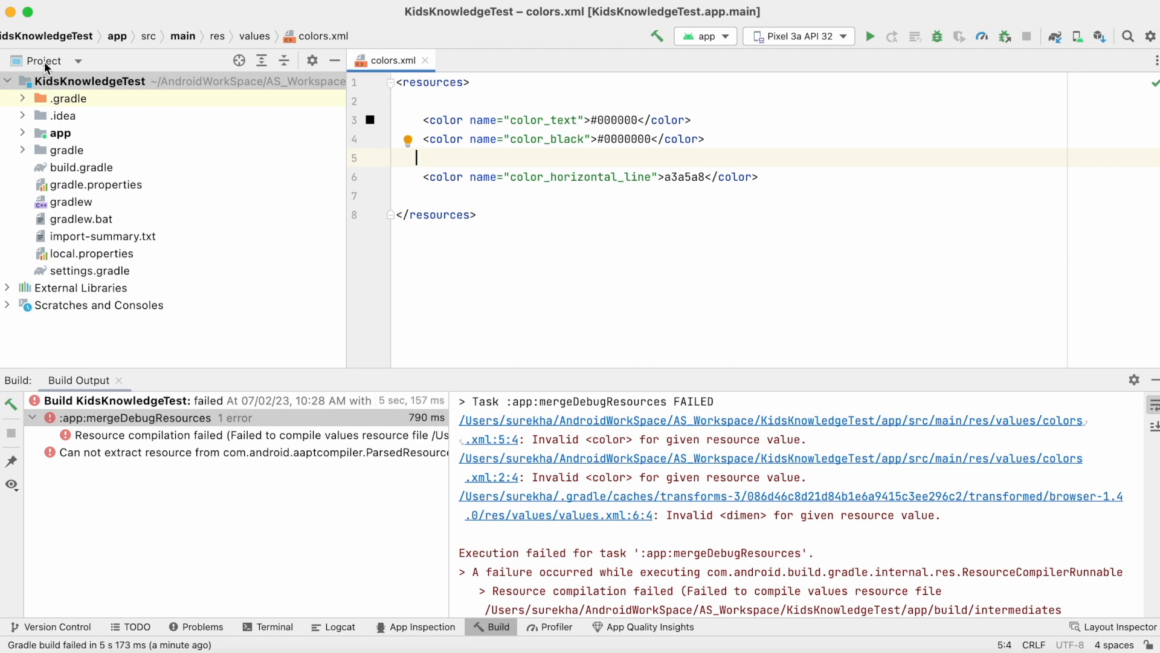
- In Android view under res, fix color_black to #000000 and prefix a3a5a8 with #
left_click(39, 61)
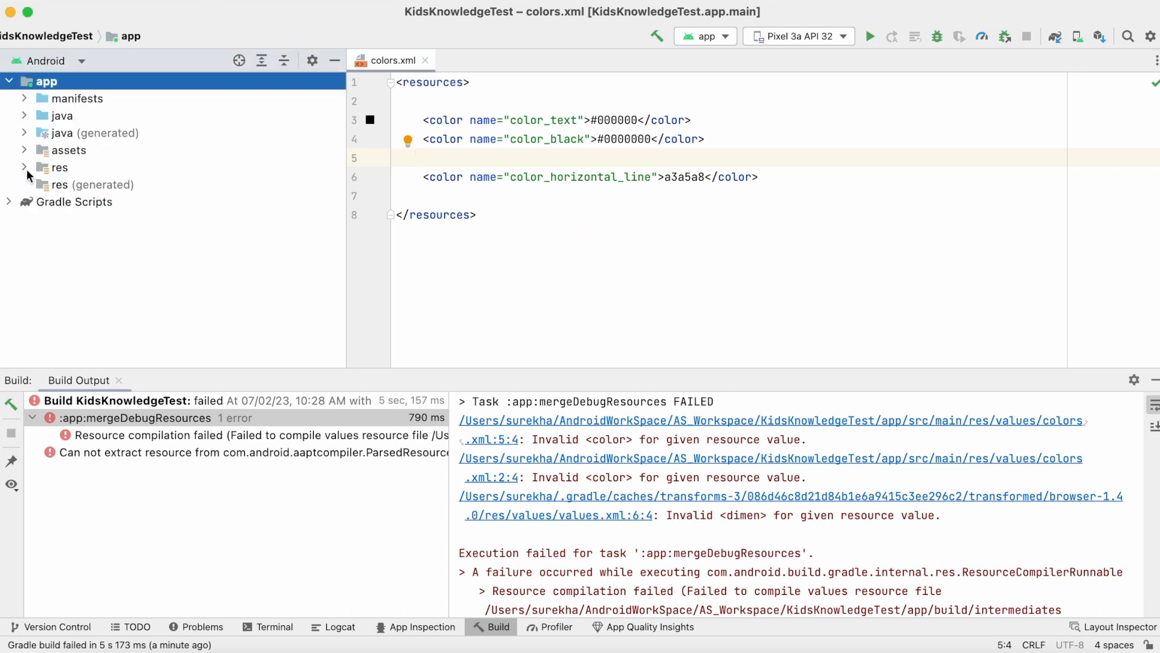
left_click(24, 166)
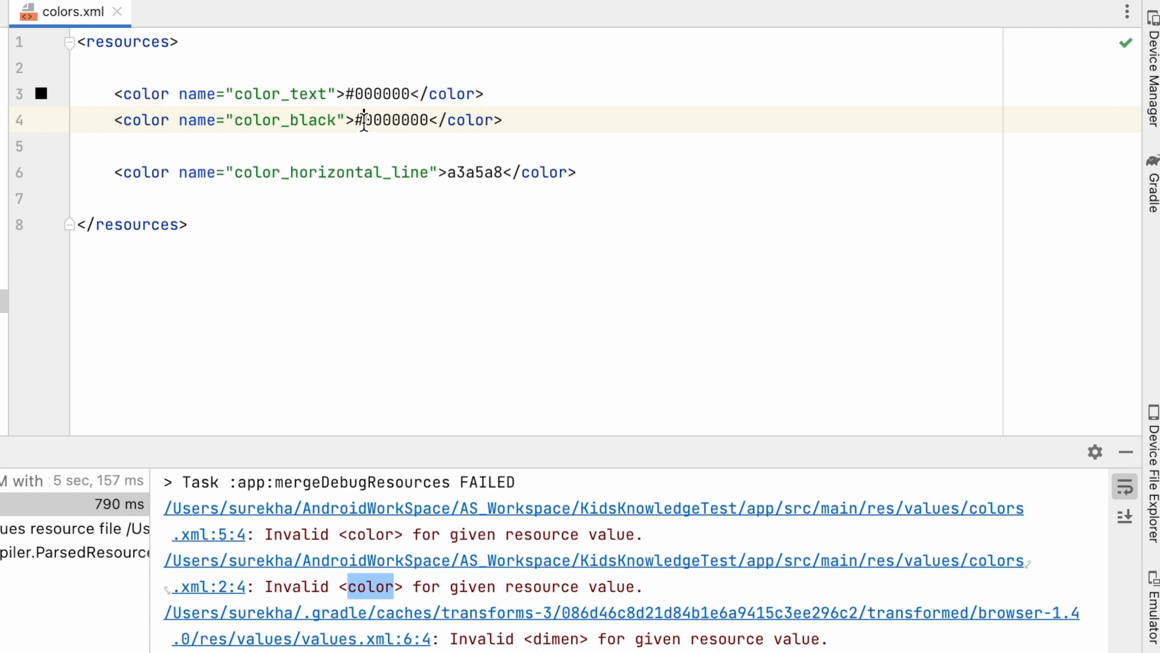
double_click(384, 120)
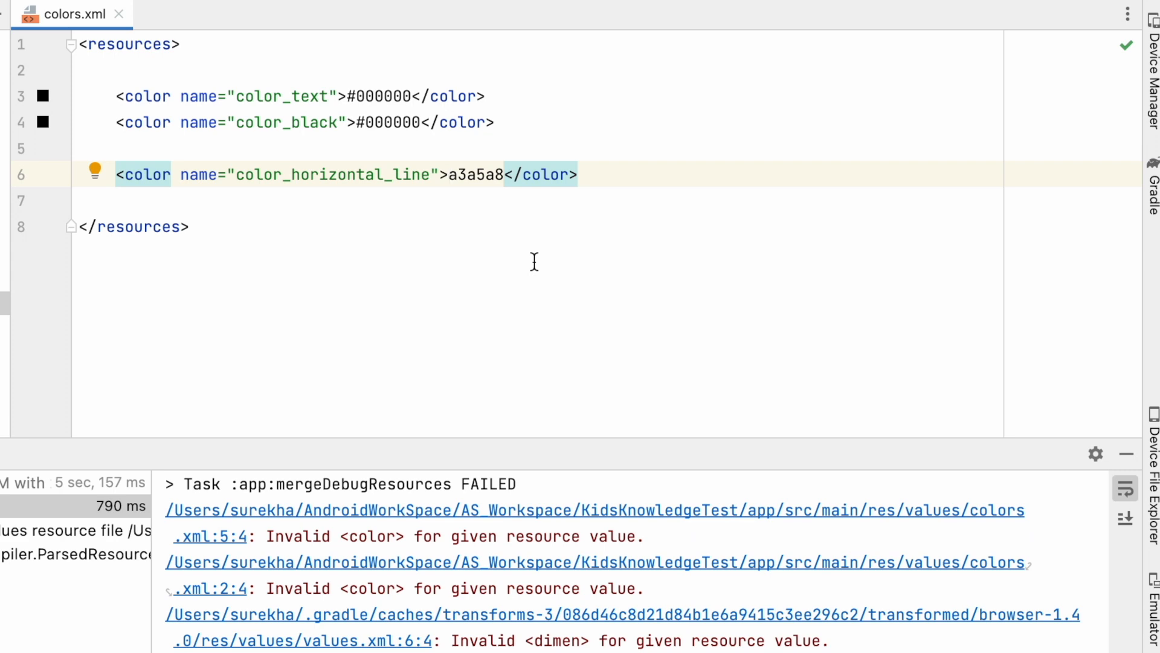
type("#")
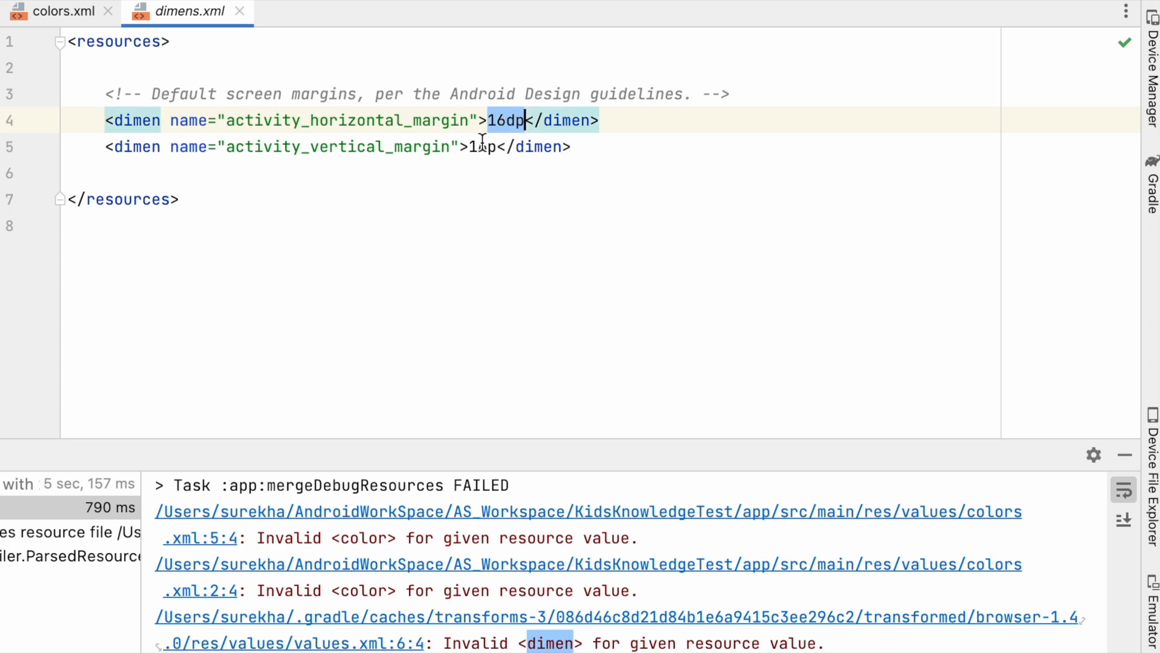
- Edit activity_vertical_margin in dimens.xml to read 16dp
type("6")
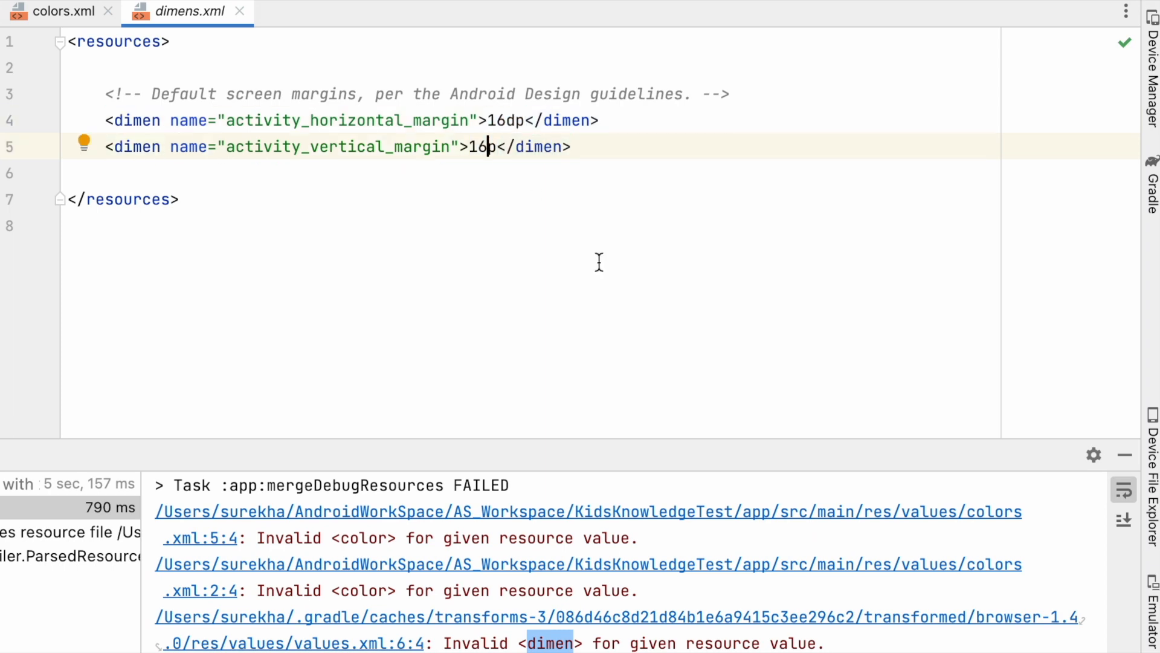
type("d")
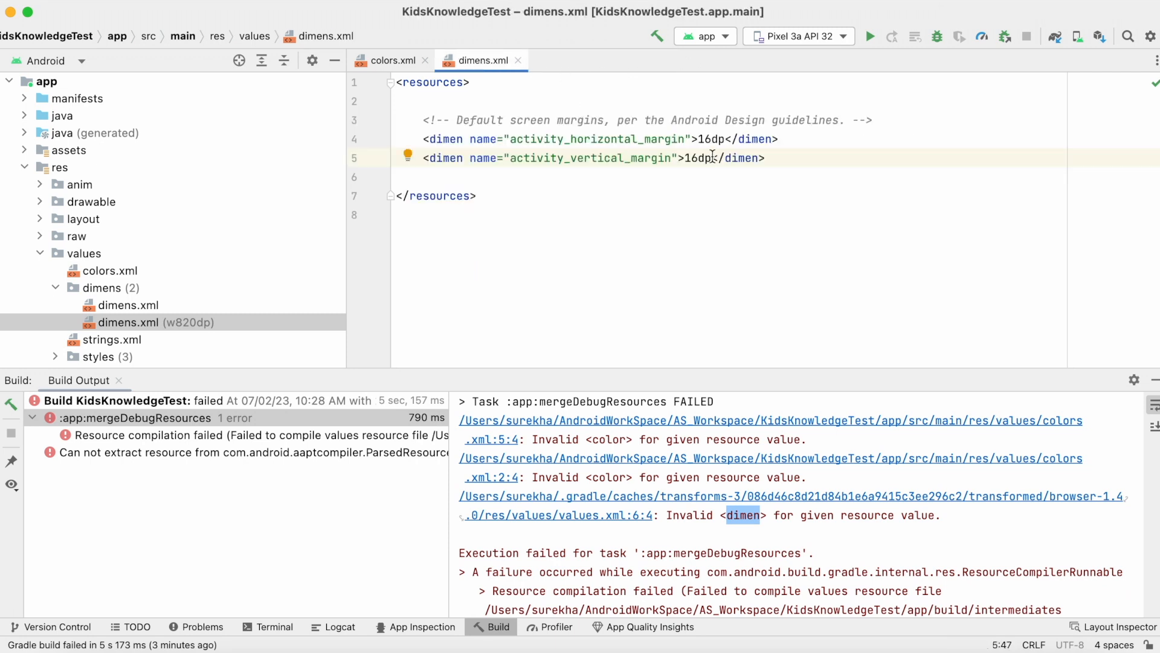
double_click(696, 157)
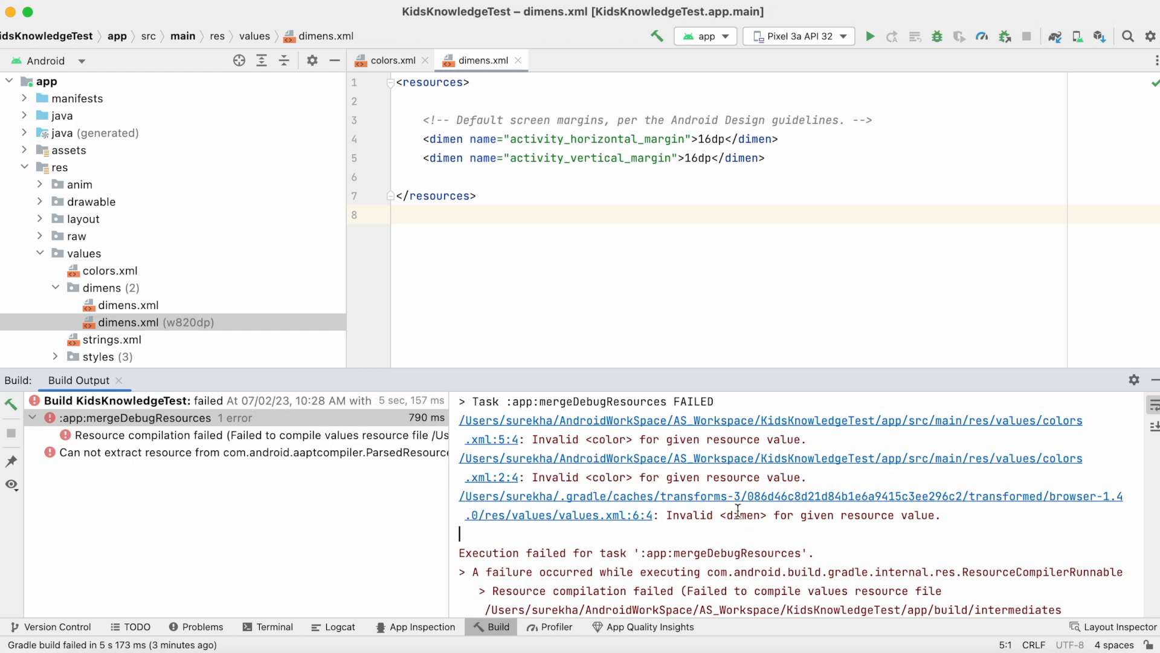
mouse_move(872, 556)
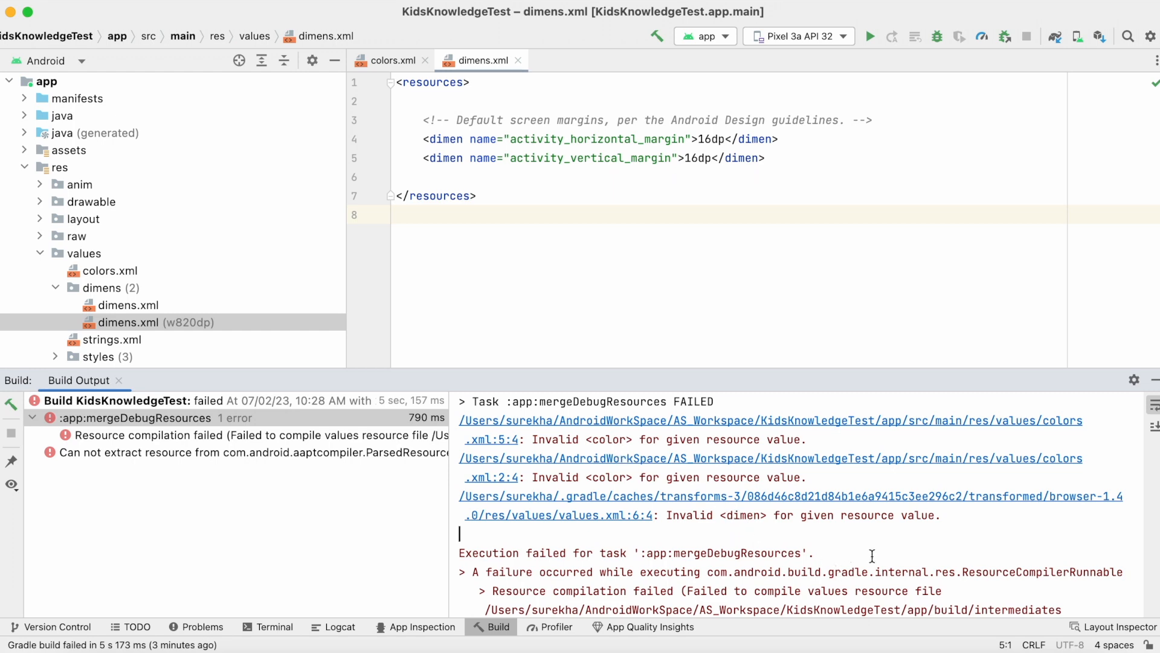
mouse_move(658, 37)
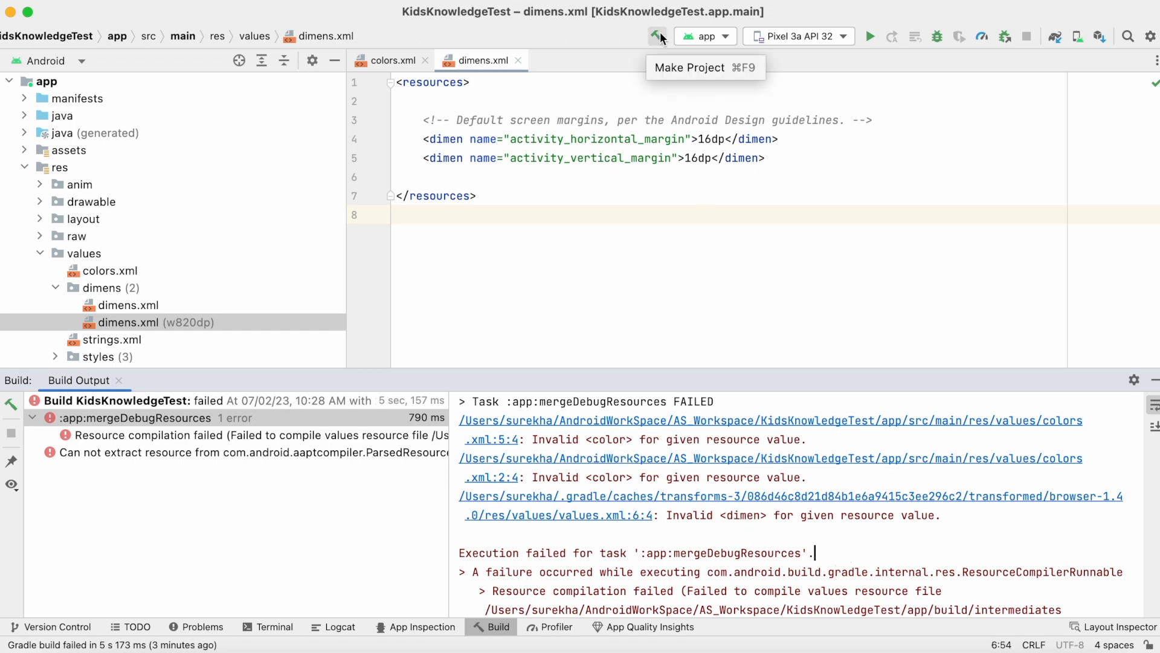
- Run Make Project and confirm the Build Output reports BUILD SUCCESSFUL
left_click(658, 35)
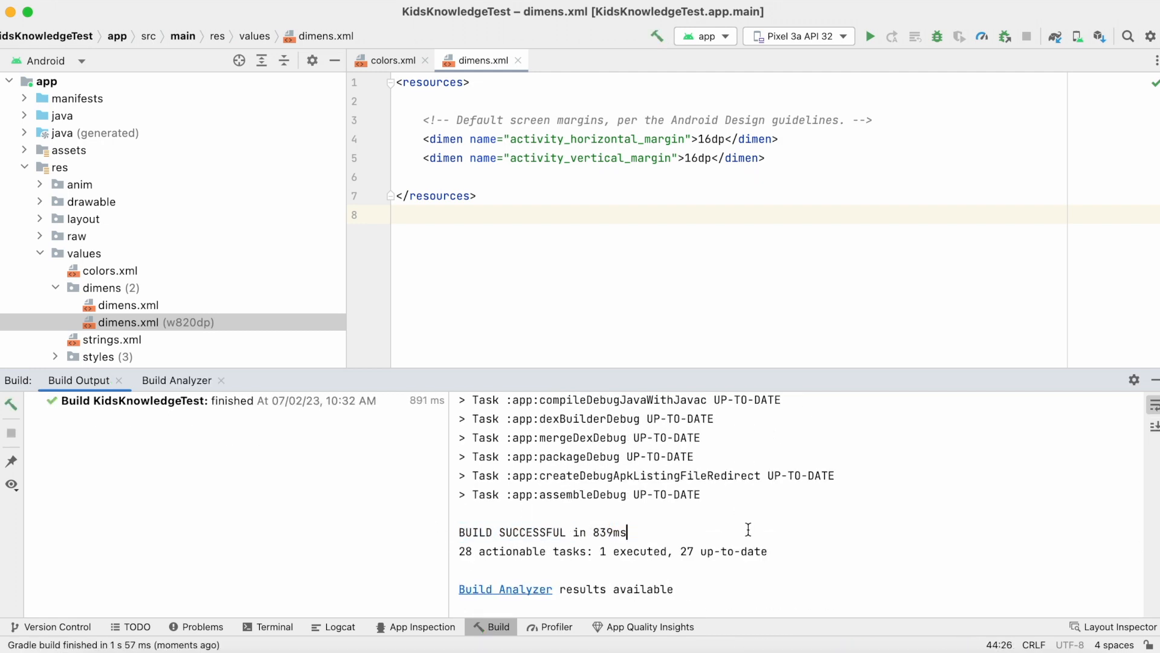
left_click(891, 35)
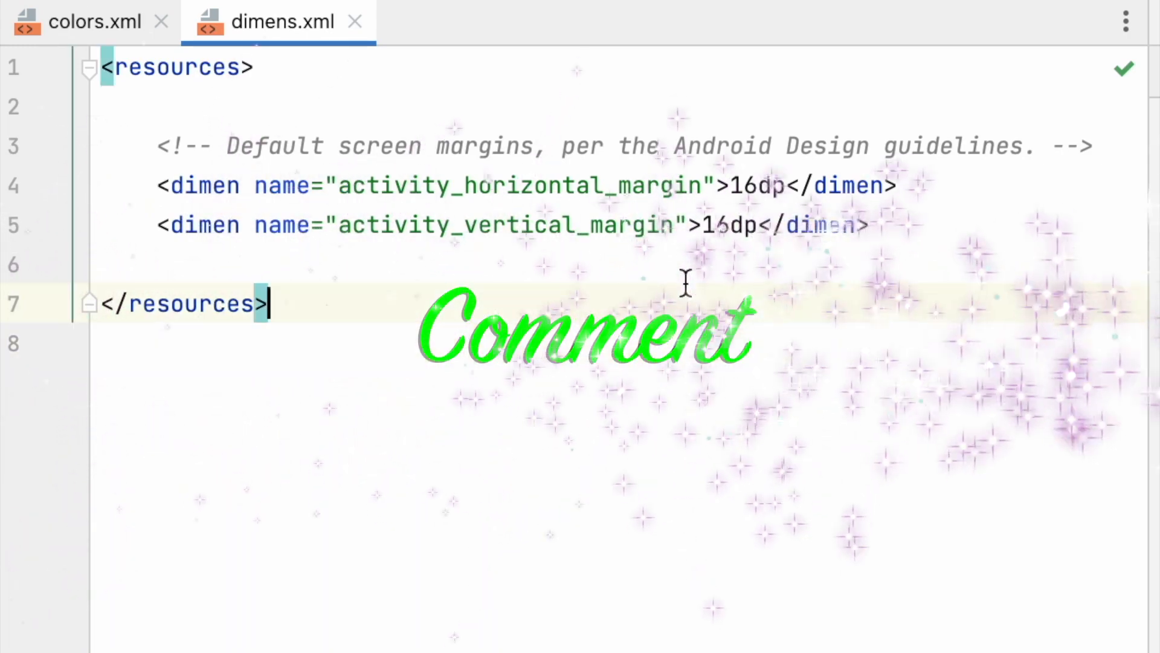
- Return to colors.xml showing color_black #000000 and color_horizontal_line #a3a5a8
left_click(94, 21)
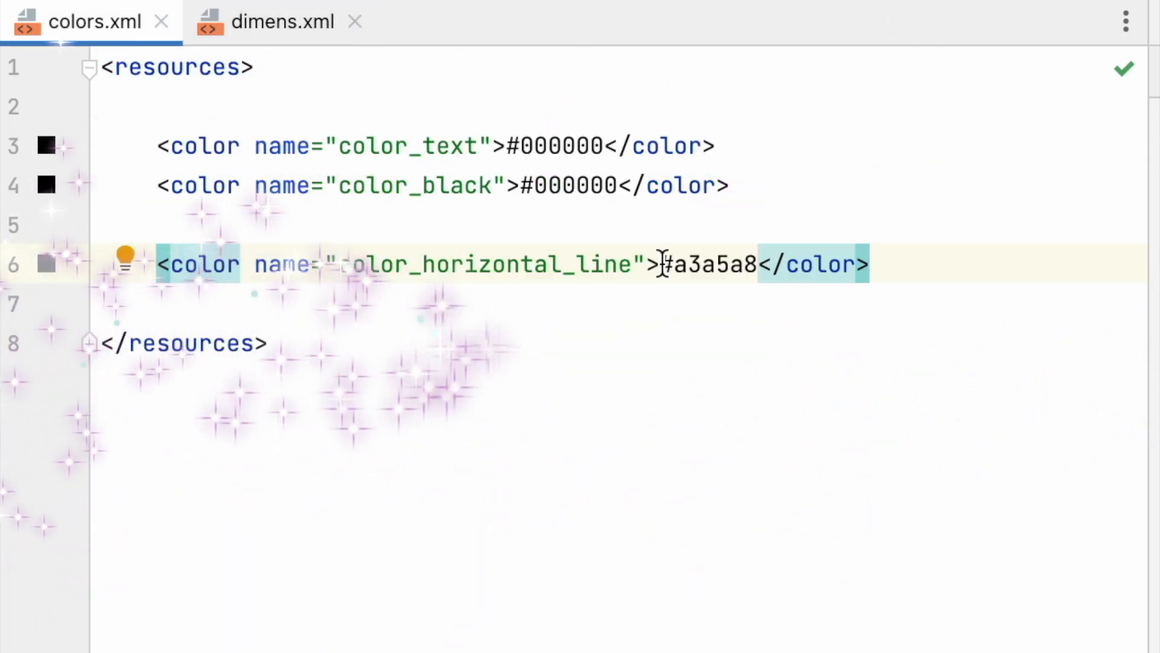